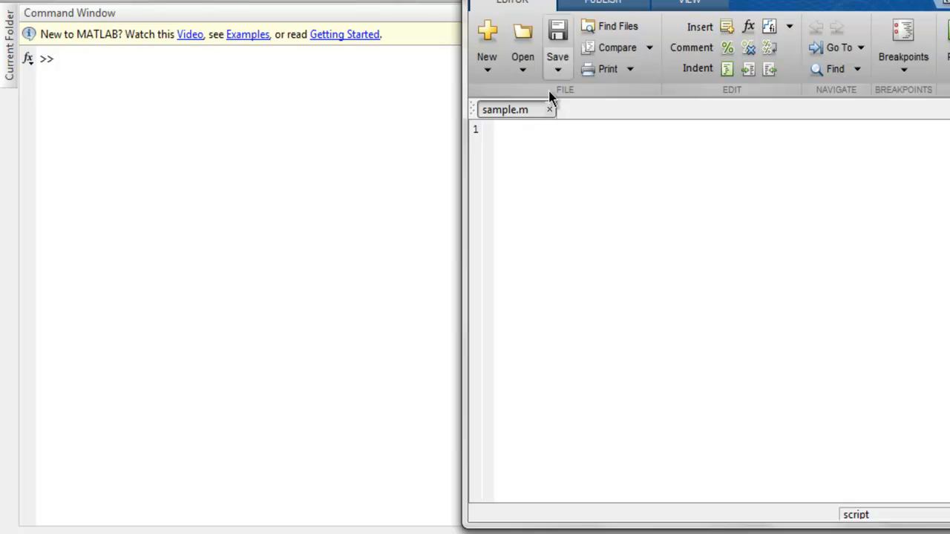
Step: Define Y as the 4x3 matrix [1 5 3; 3 2 7; 1 5 3; 2 6 1] in sample.m
text(y)
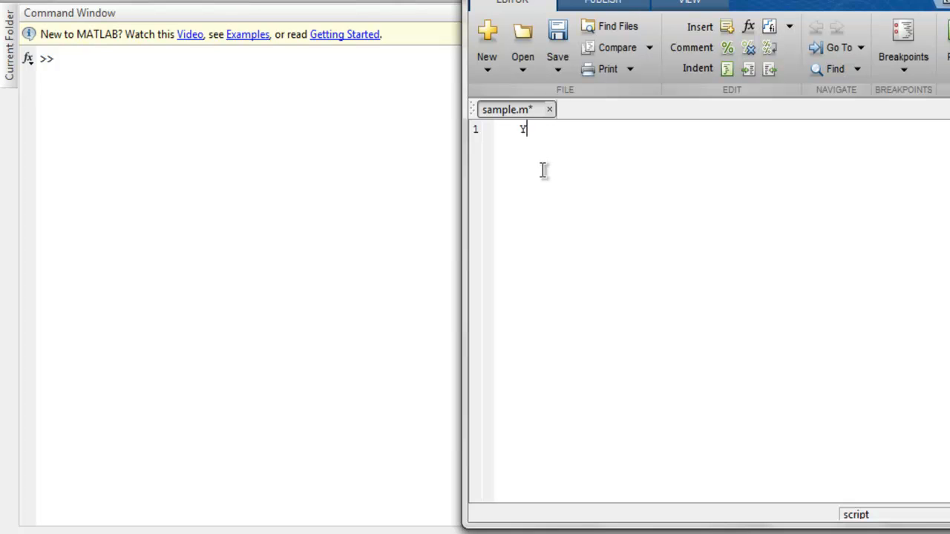
text(= [)
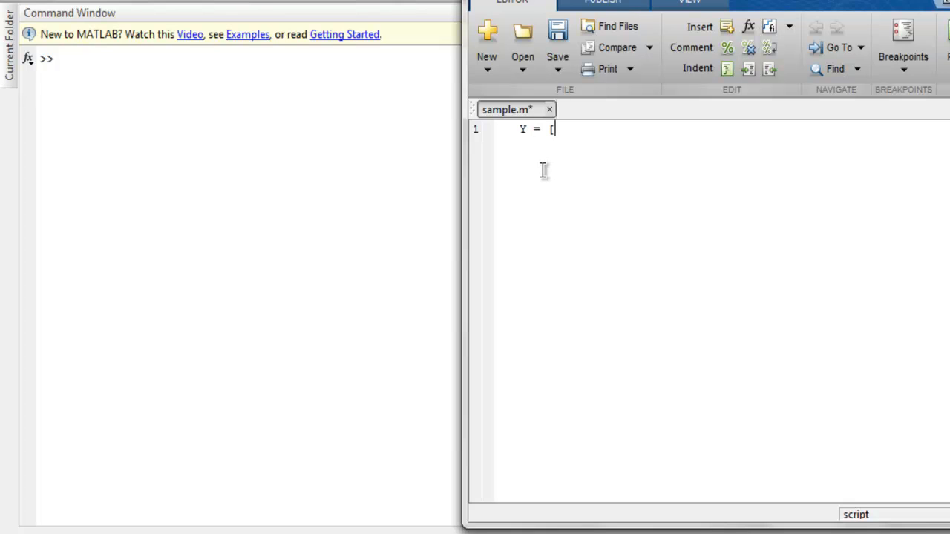
text(1 5)
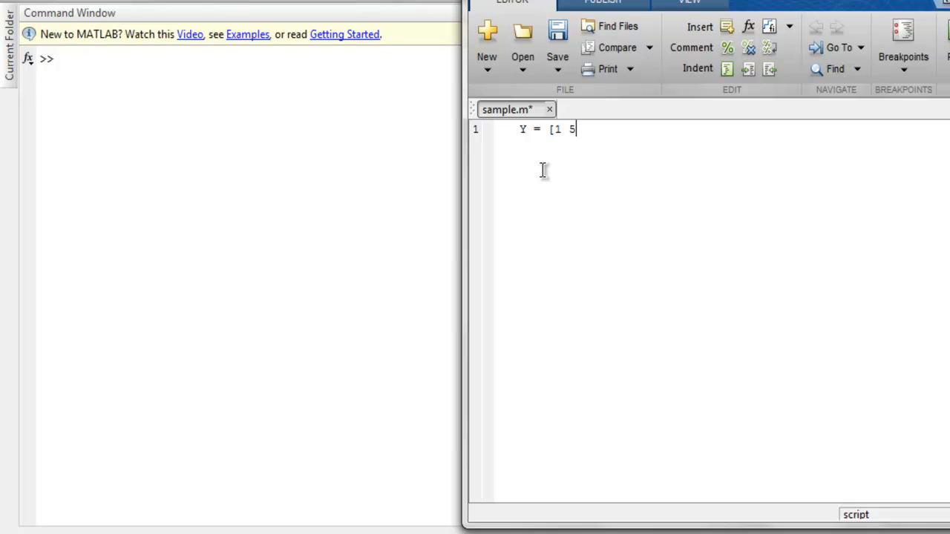
text(3;)
text(3)
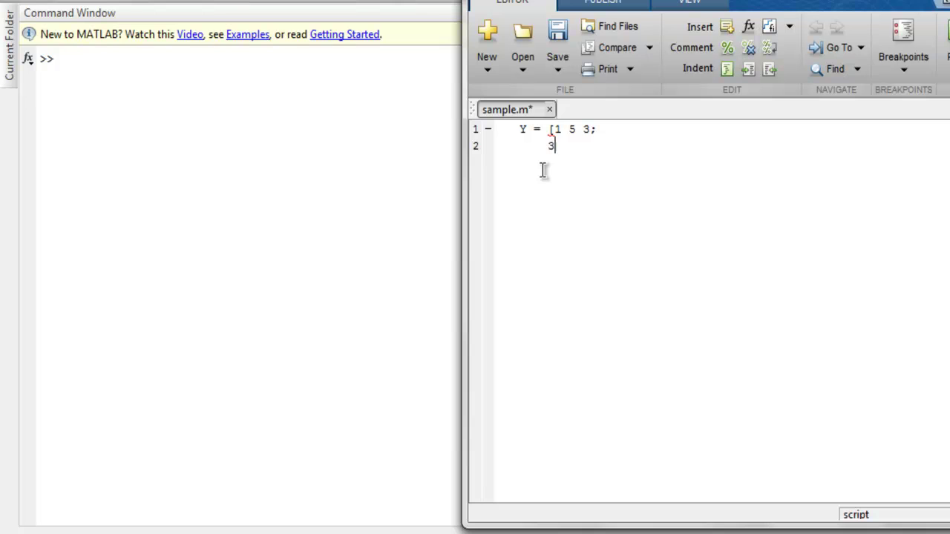
text(2 7;)
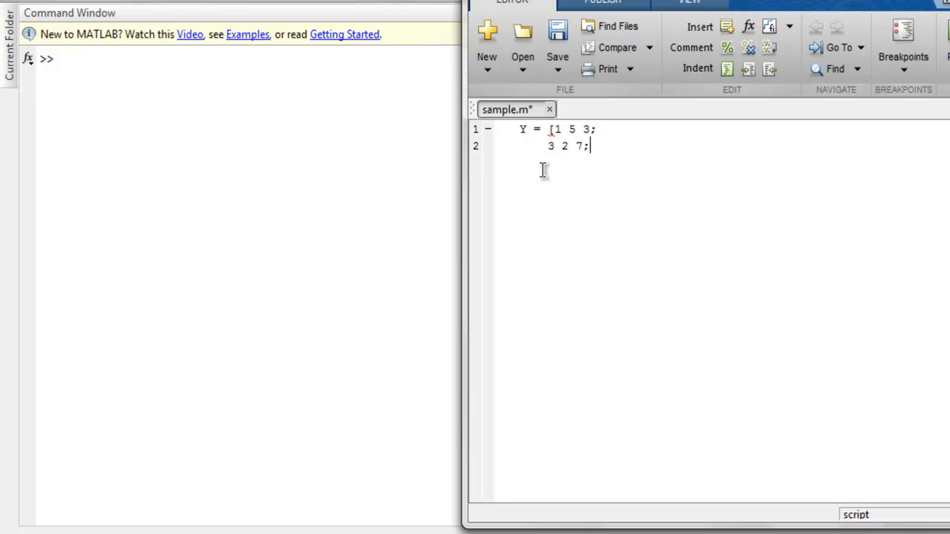
text(1 5)
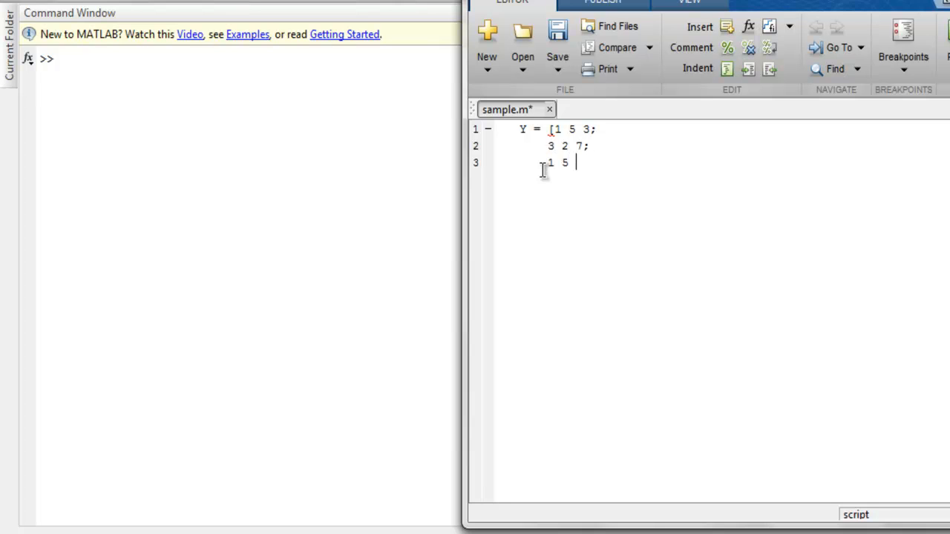
text(3)
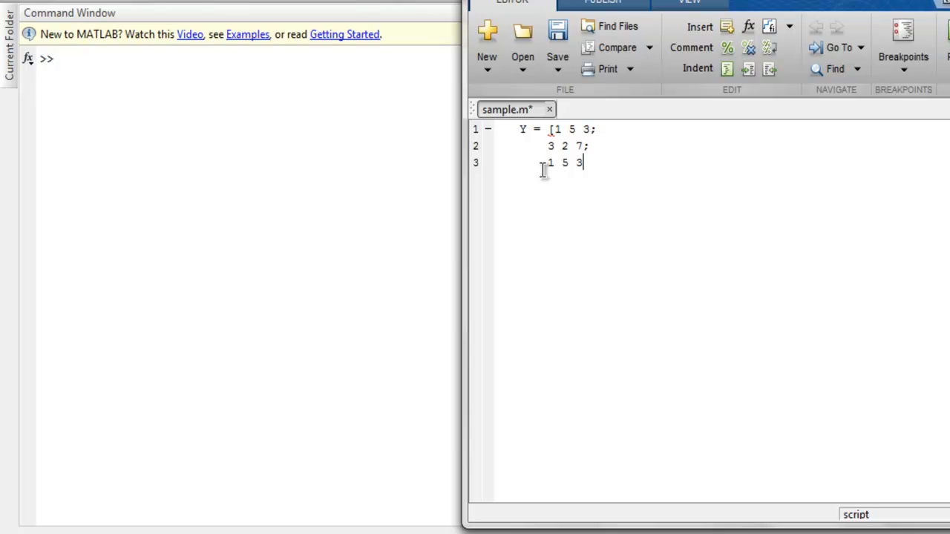
key(Enter)
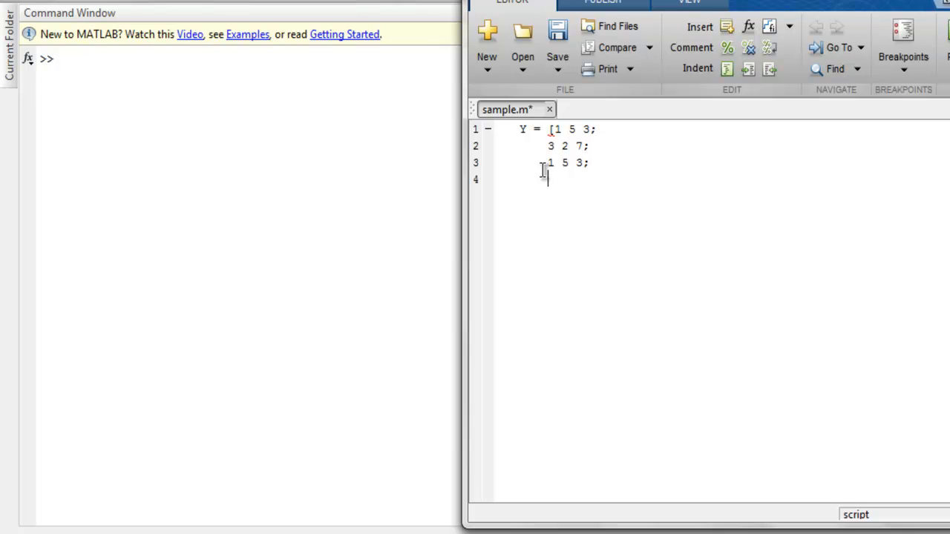
text(2 6 1)
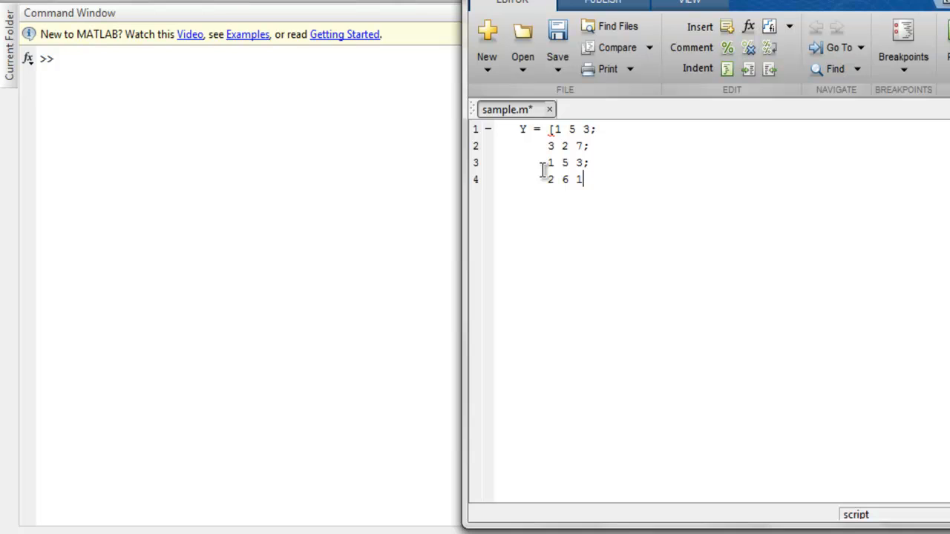
text(];)
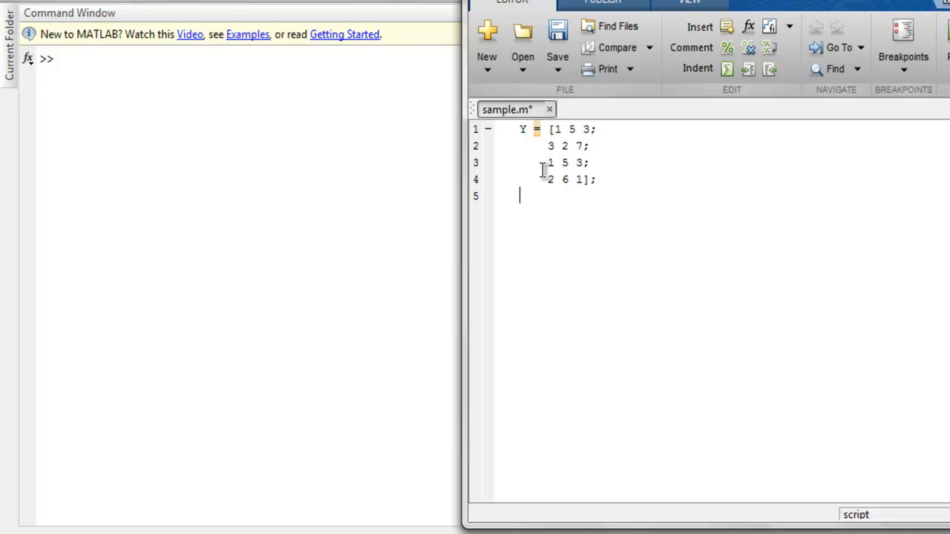
Step: Add figure and area(Y) to plot the stacked area graph of Y
text(figure)
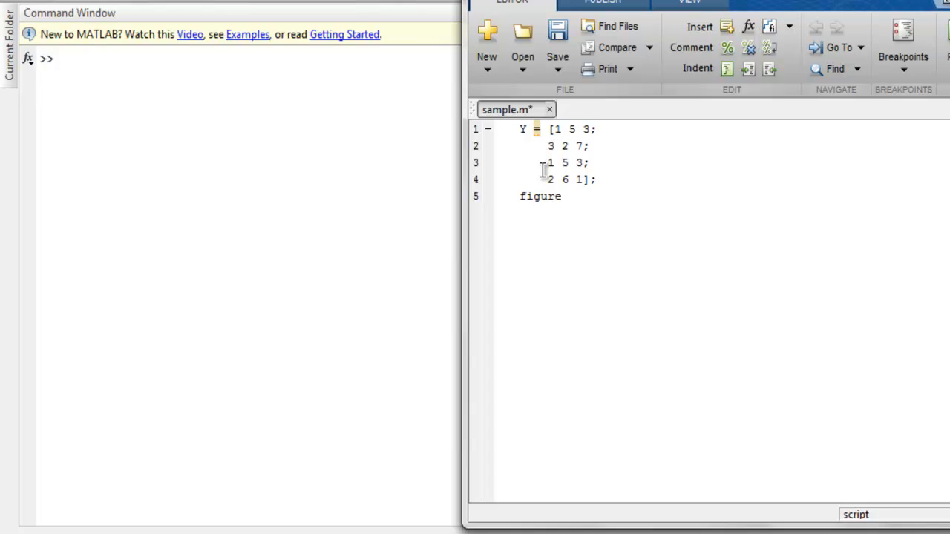
text(are)
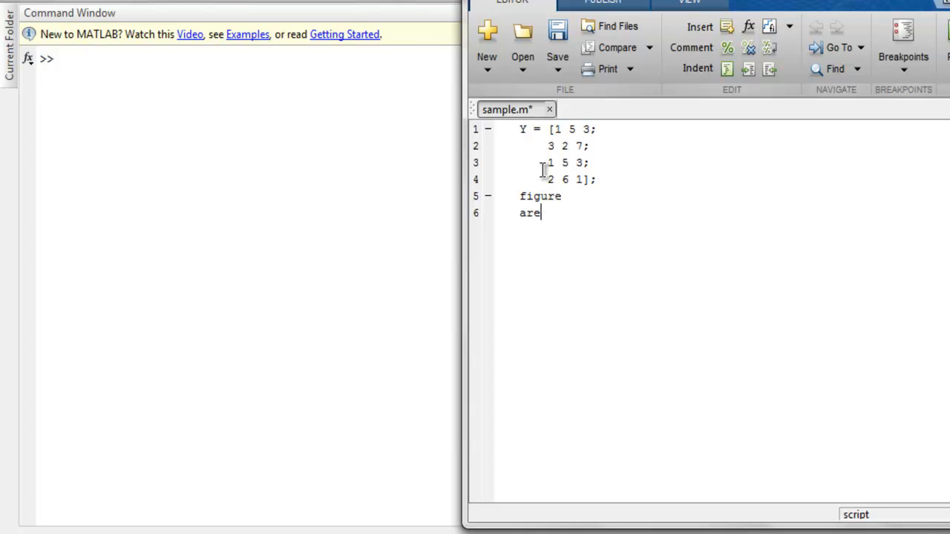
text(a(Y)
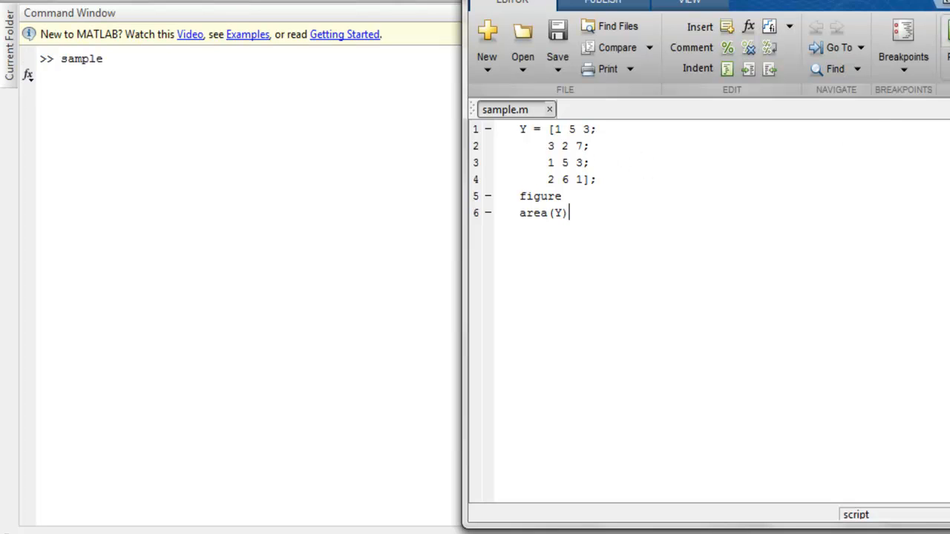
mouse_move(887, 232)
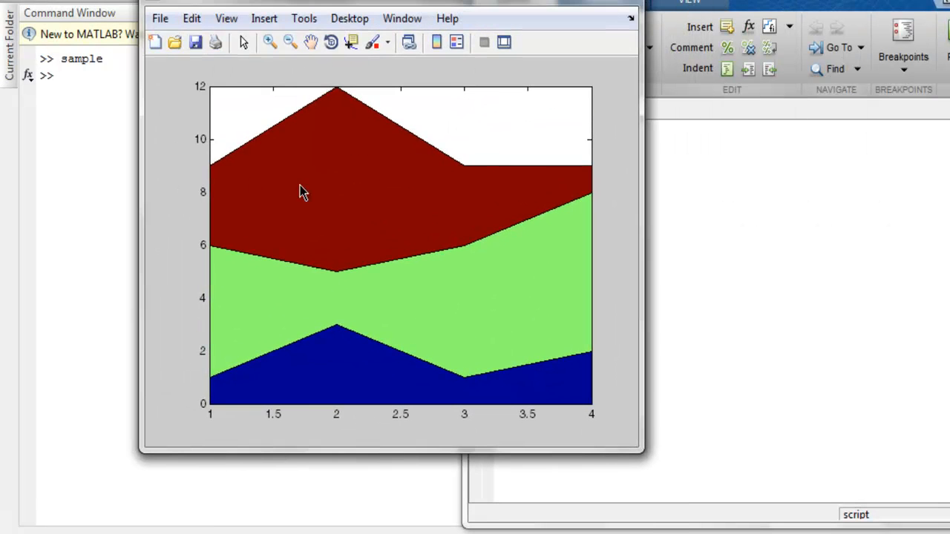
mouse_move(591, 200)
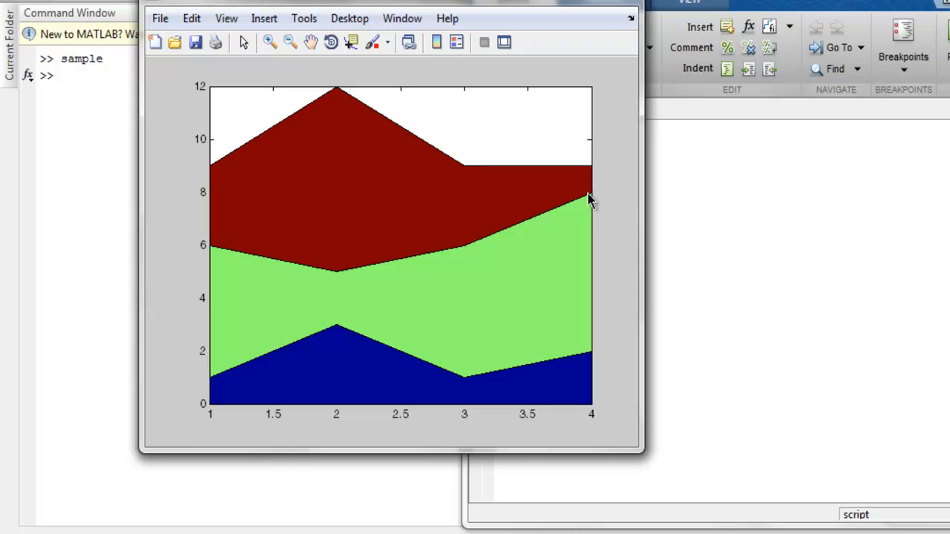
mouse_move(362, 231)
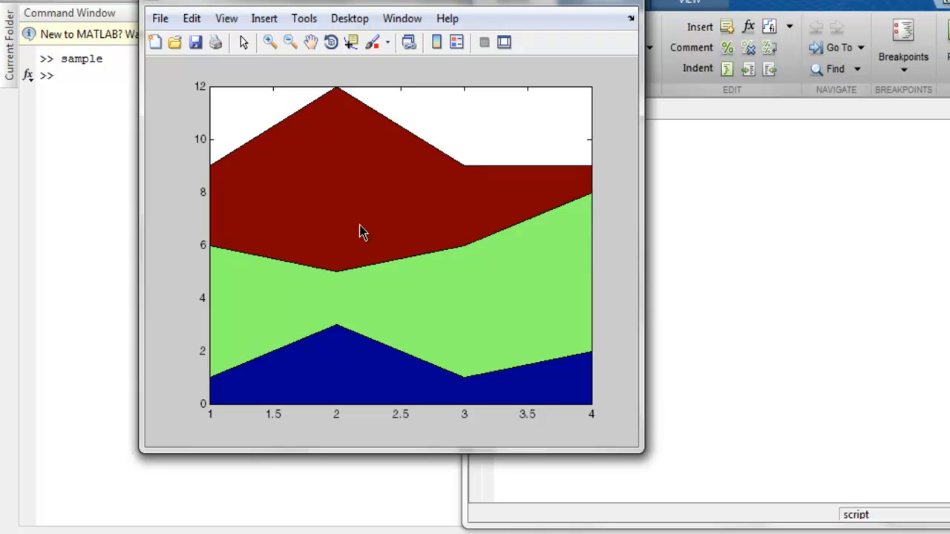
mouse_move(285, 222)
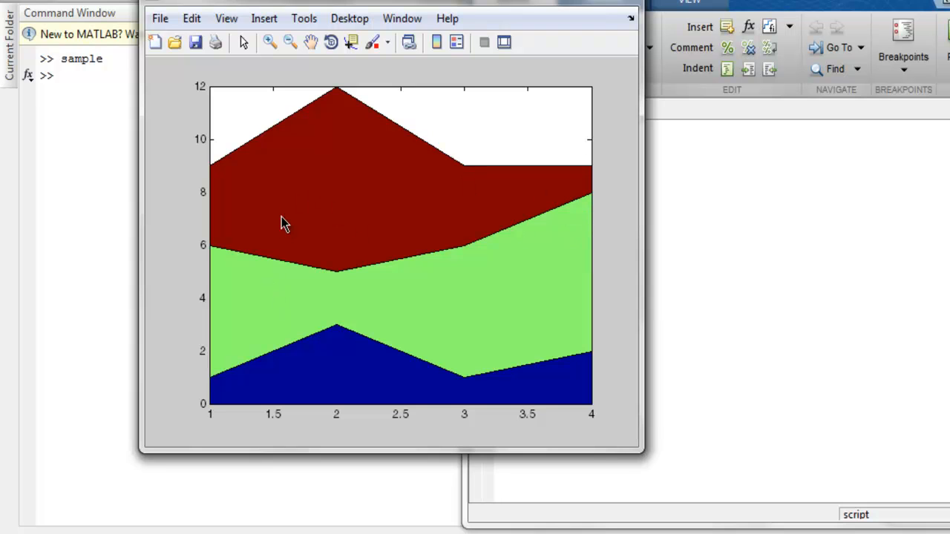
mouse_move(276, 230)
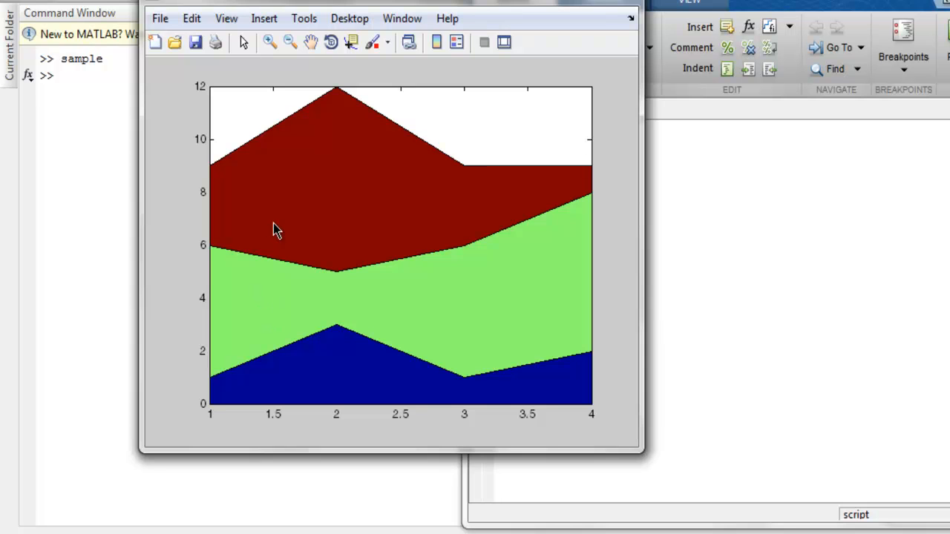
mouse_move(289, 309)
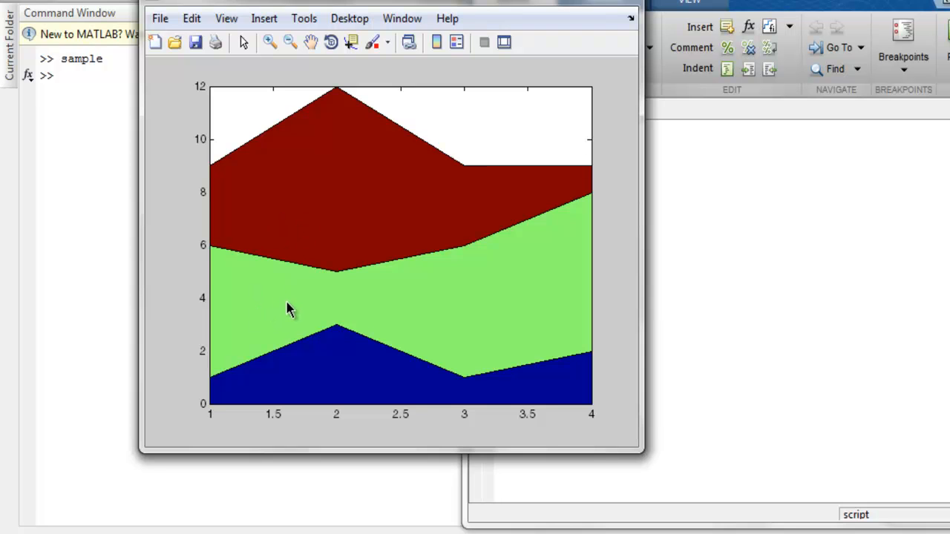